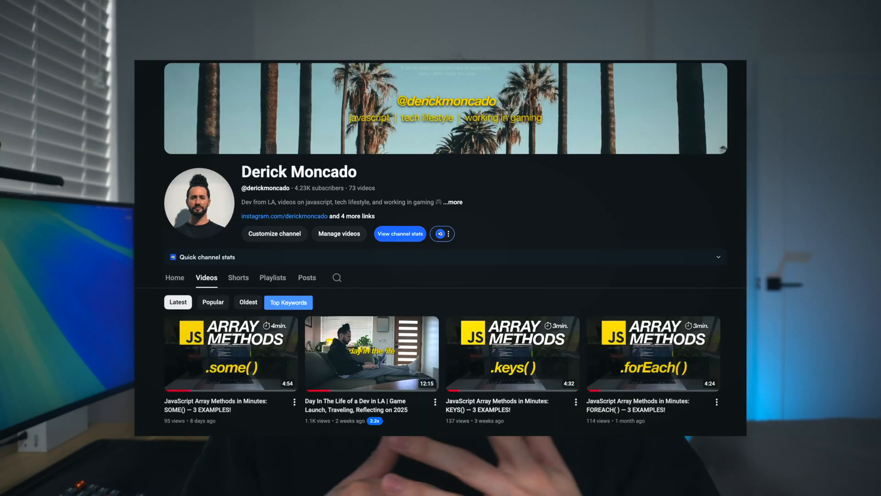
scroll("down", 3)
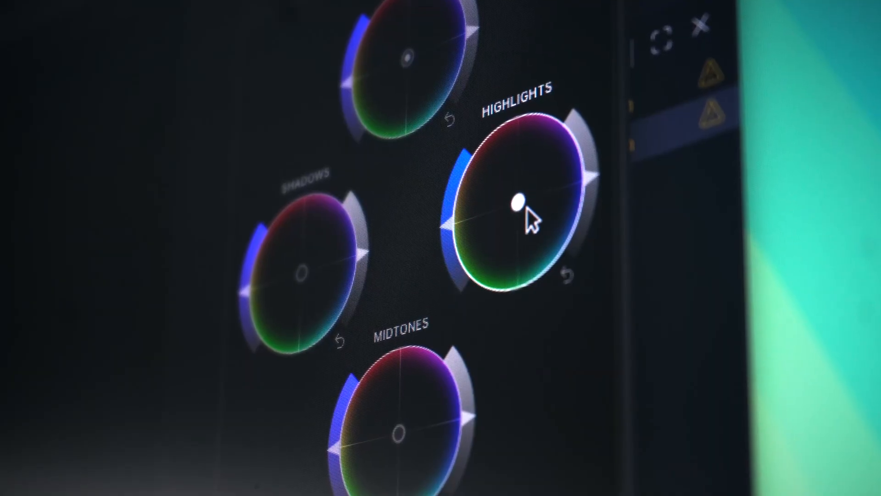
left_click_drag(516, 203, 518, 200)
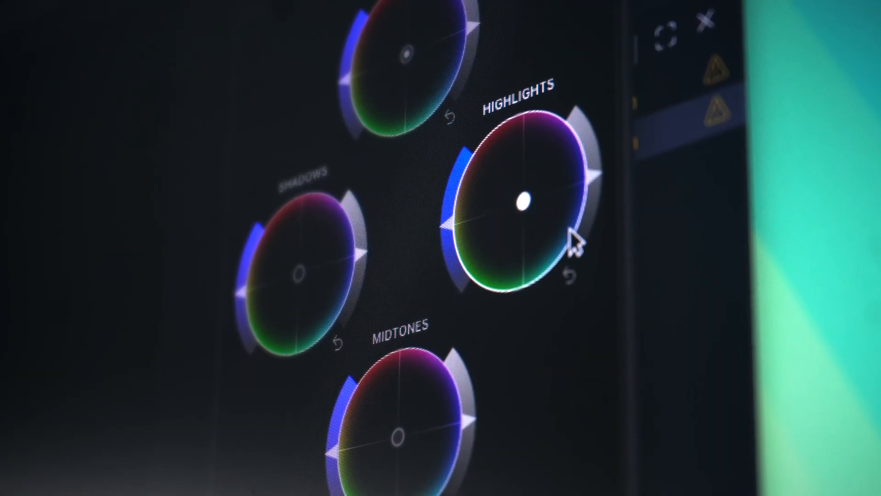